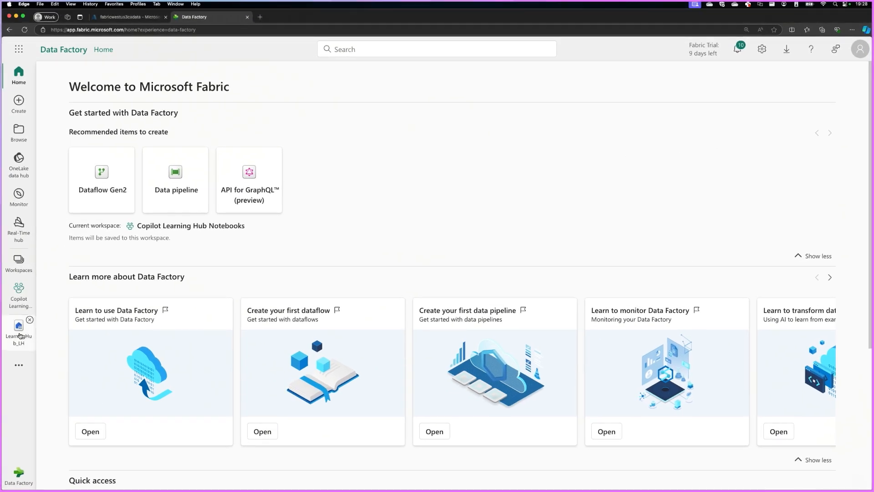
# Open LearningHub_LH from the left rail to preview the Person table
pyautogui.click(18, 329)
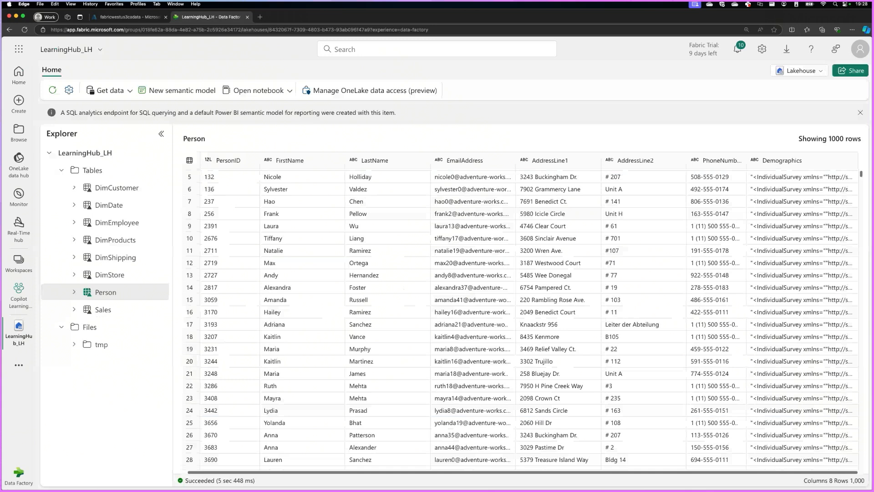
pyautogui.moveTo(19, 294)
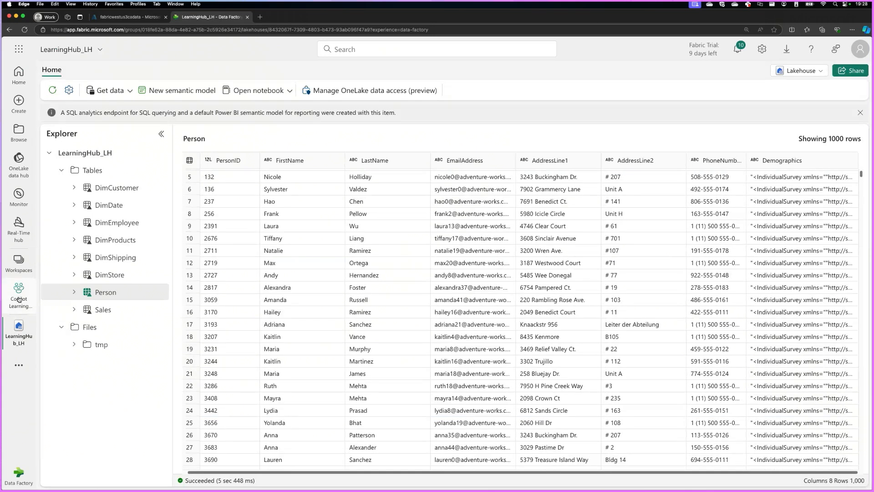
pyautogui.moveTo(18, 301)
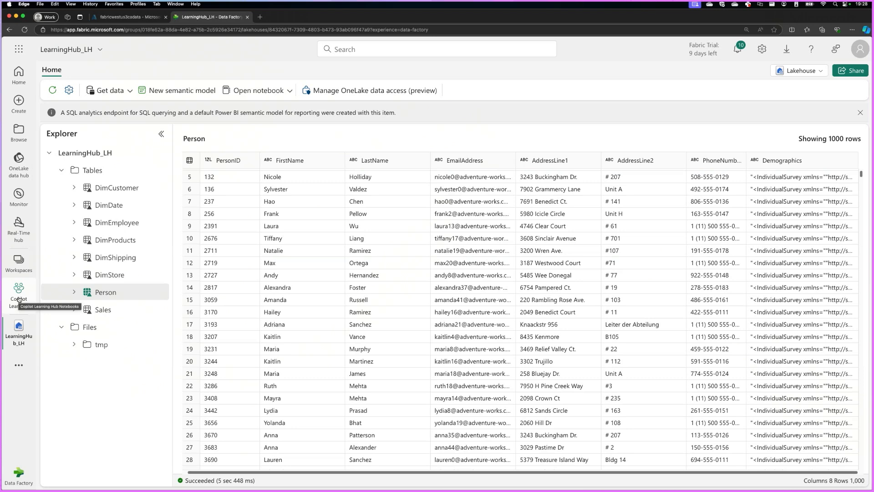
pyautogui.moveTo(249, 288)
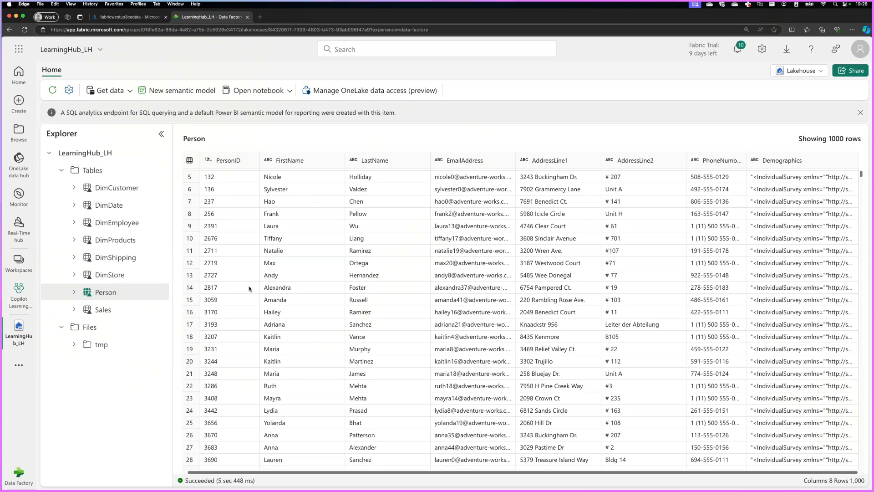
pyautogui.moveTo(386, 251)
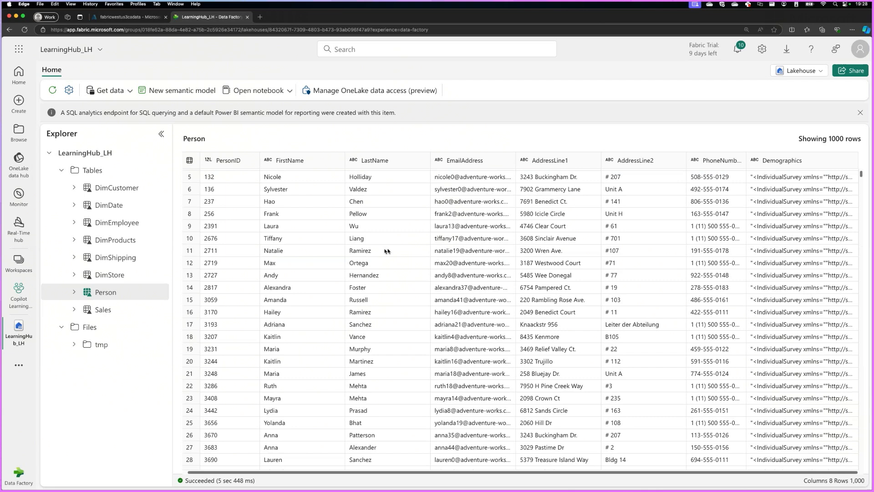
pyautogui.moveTo(151, 309)
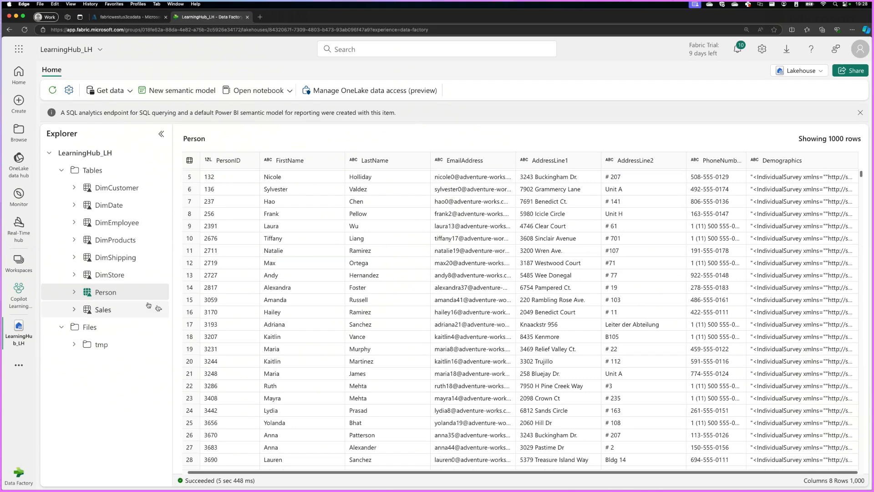
pyautogui.moveTo(103, 291)
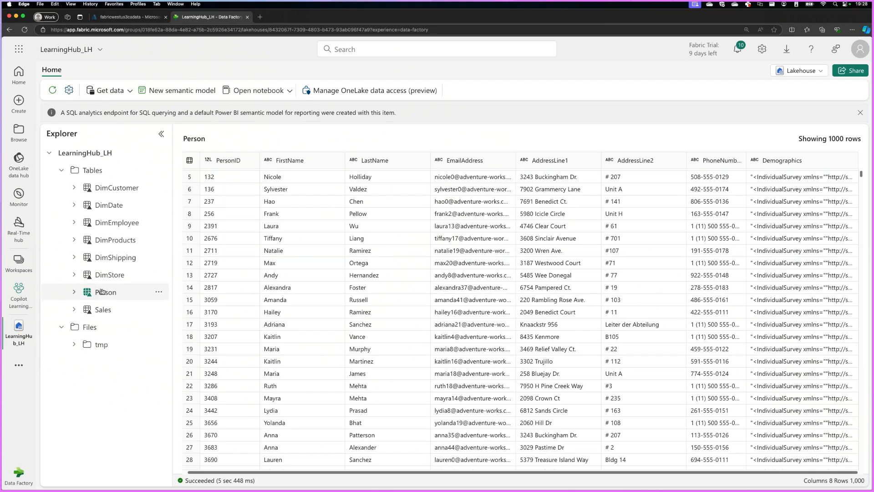
pyautogui.moveTo(115, 257)
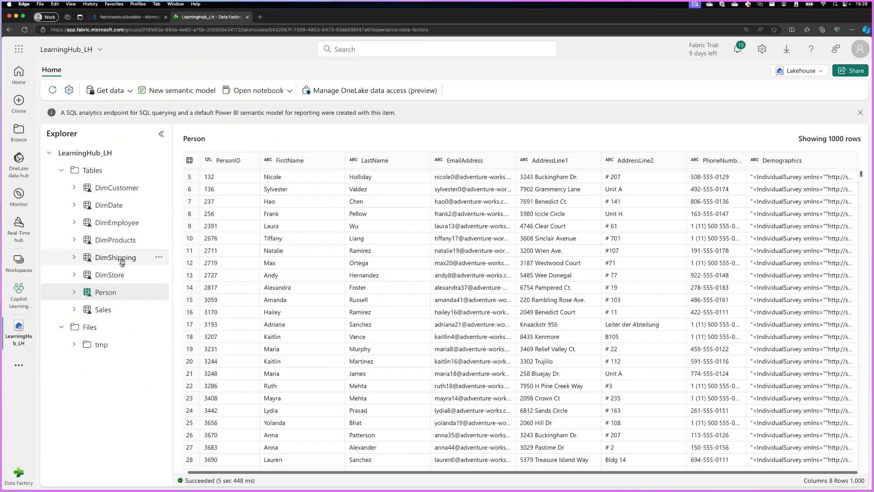
pyautogui.moveTo(117, 187)
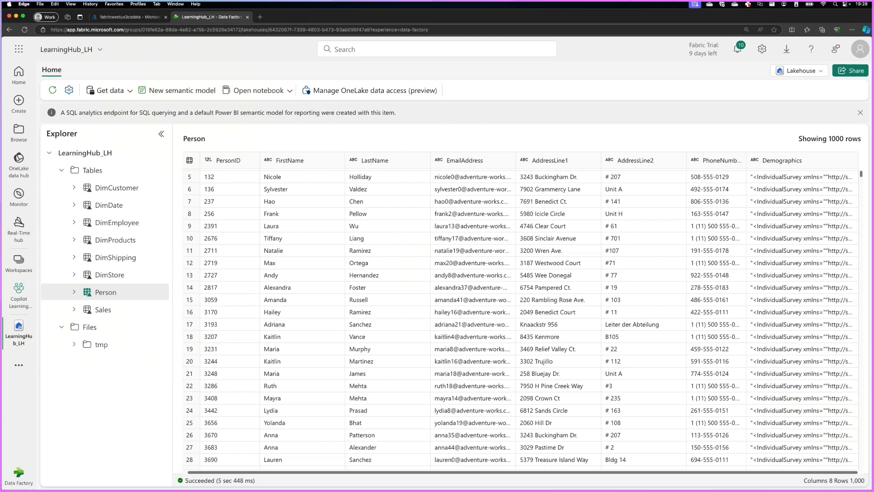
pyautogui.moveTo(205, 327)
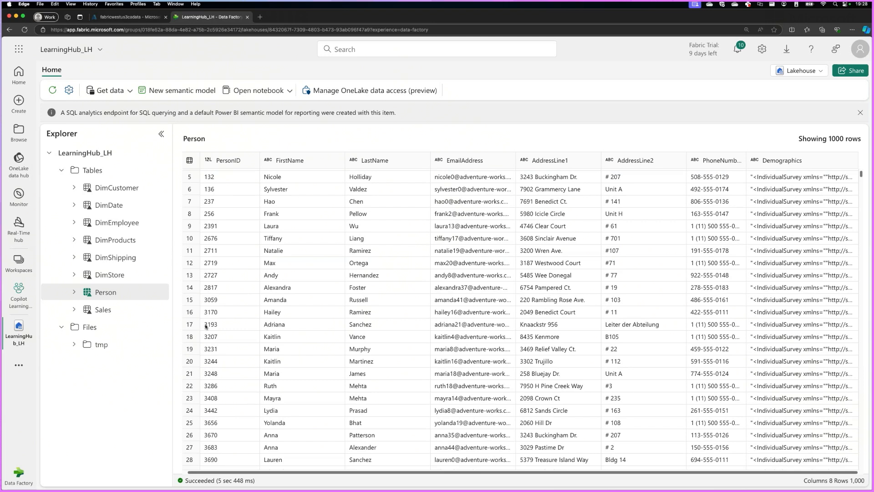
pyautogui.moveTo(102, 344)
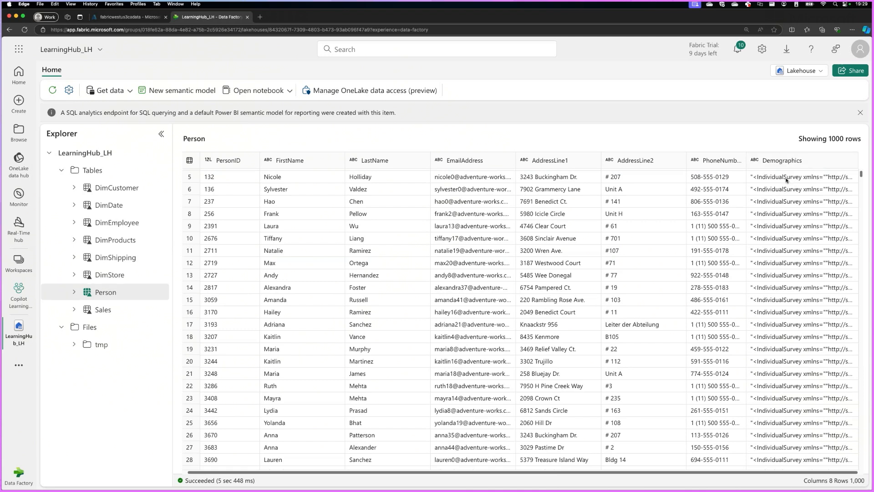
pyautogui.moveTo(786, 198)
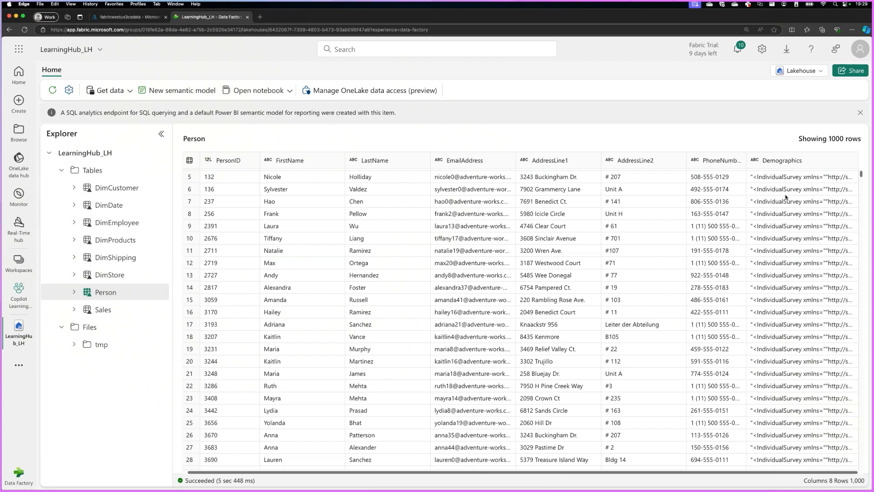
pyautogui.moveTo(660, 188)
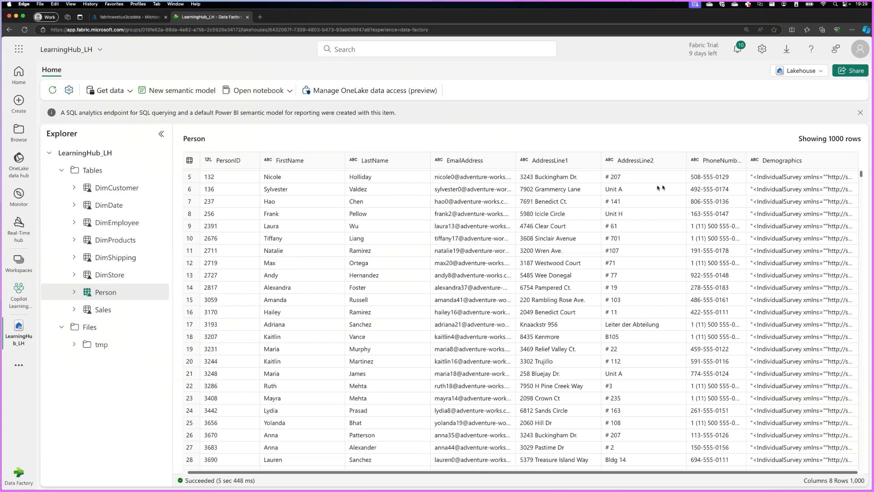
pyautogui.moveTo(466, 174)
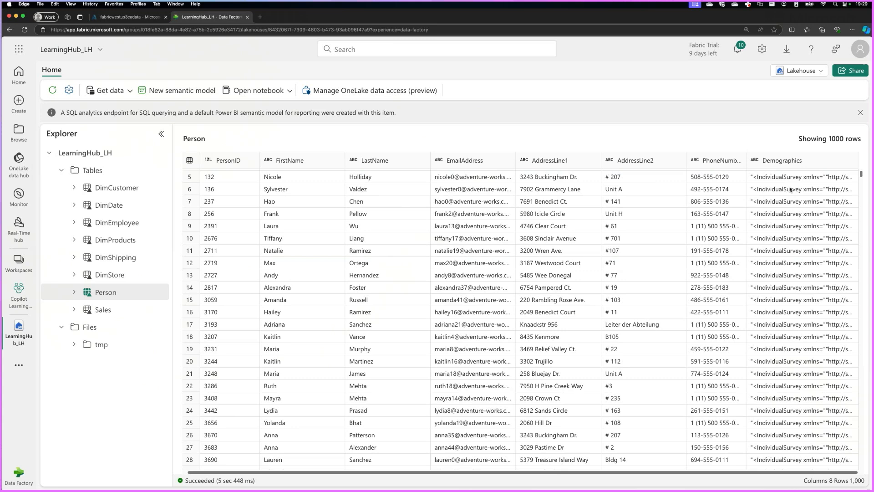
pyautogui.moveTo(787, 183)
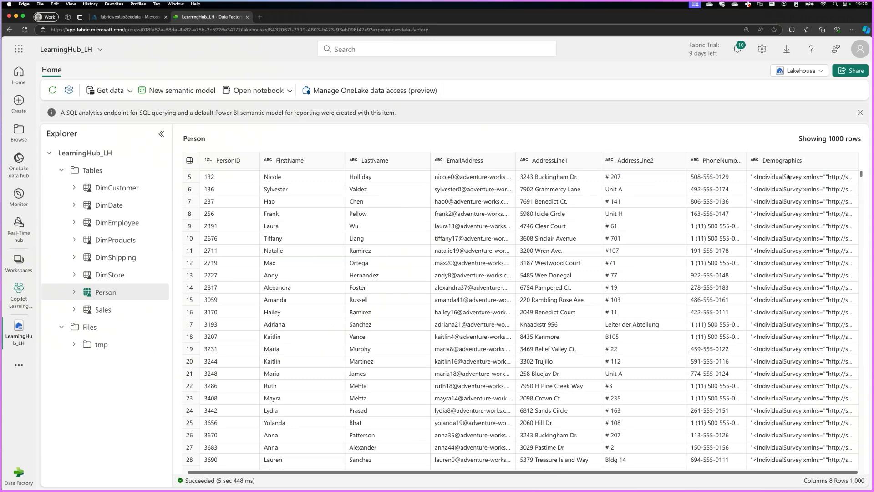
pyautogui.moveTo(788, 176)
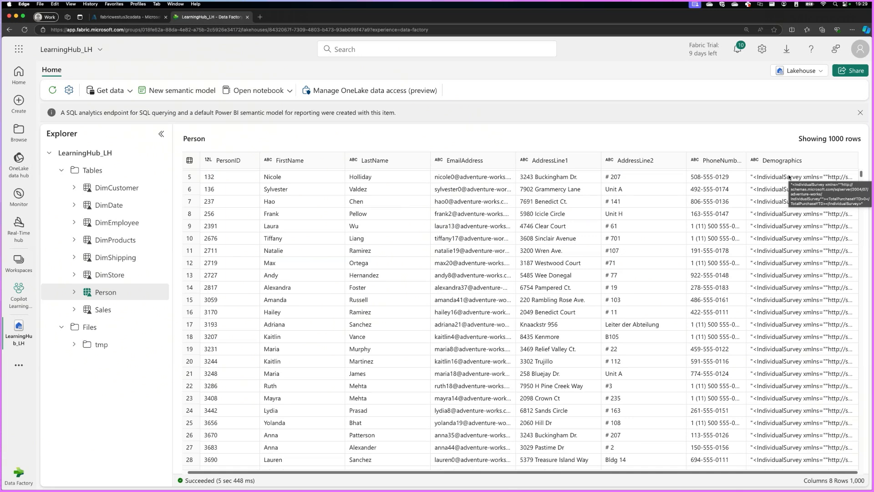
pyautogui.moveTo(109, 275)
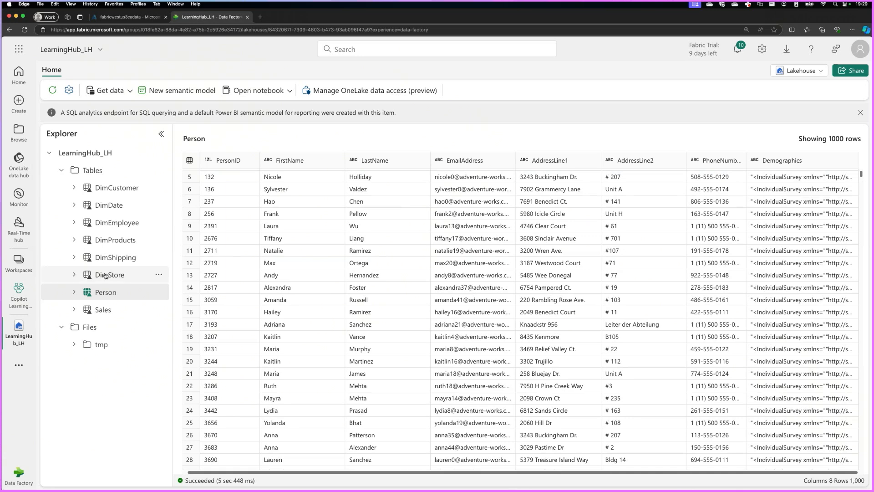
pyautogui.moveTo(116, 187)
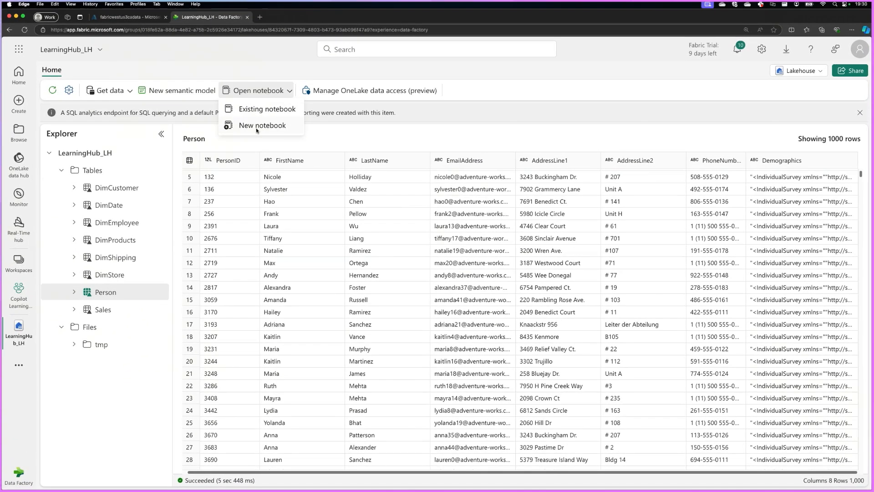
pyautogui.moveTo(333, 135)
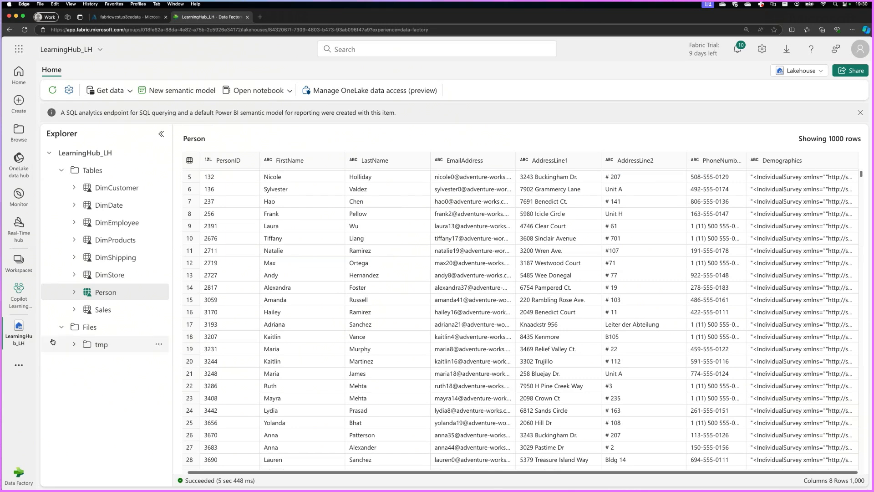
pyautogui.moveTo(60, 473)
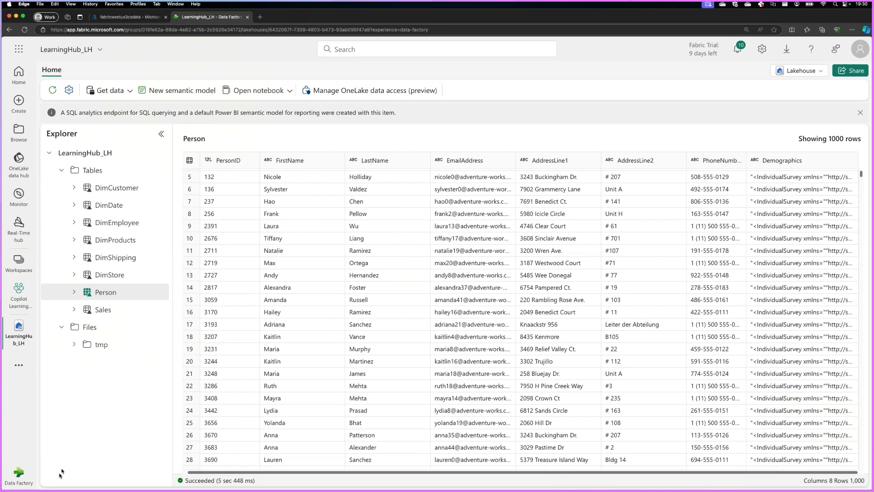
# Switch to the Data Engineering experience and begin Import notebook from its home page
pyautogui.click(18, 474)
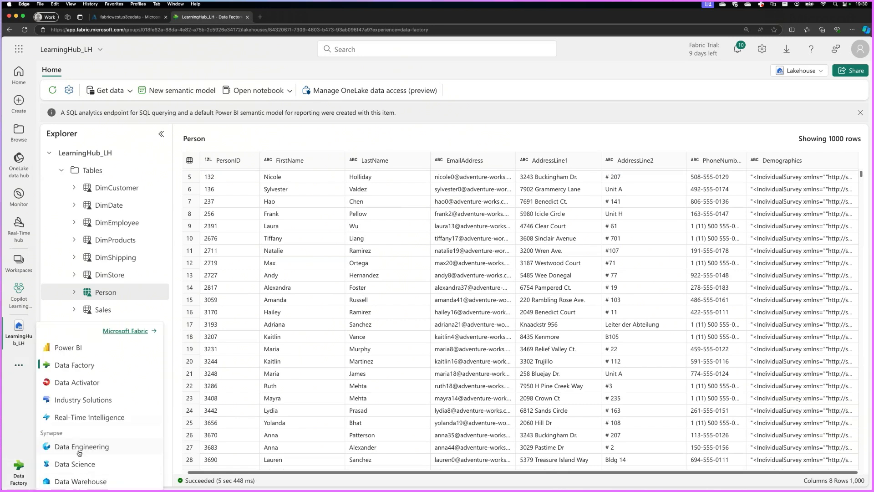
pyautogui.click(82, 446)
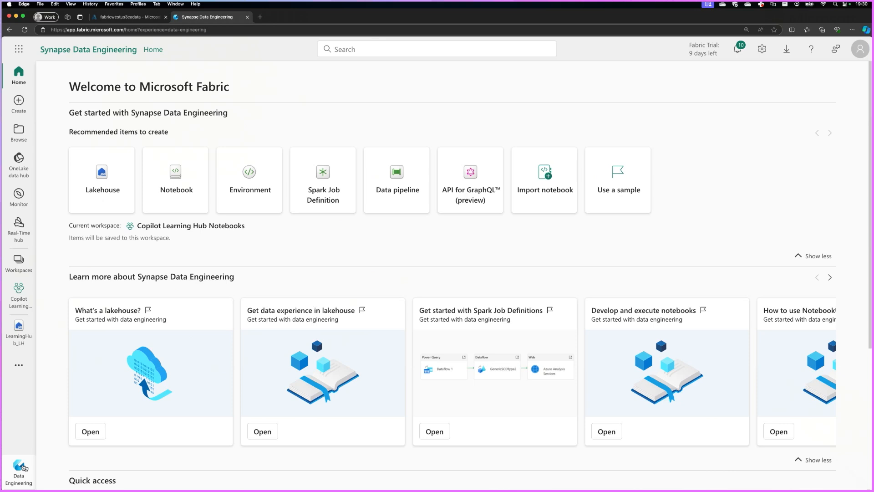
pyautogui.click(543, 179)
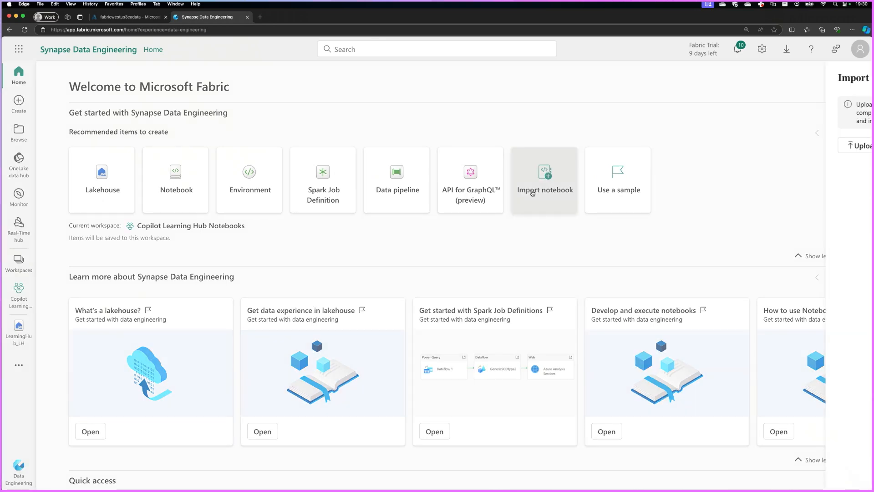
# Upload load_demographics.ipynb from the computer into the workspace
pyautogui.click(544, 181)
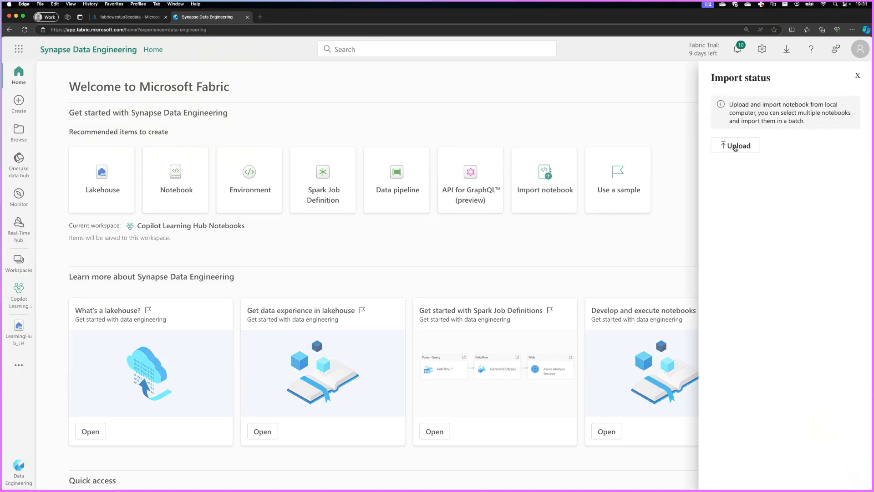
pyautogui.click(735, 146)
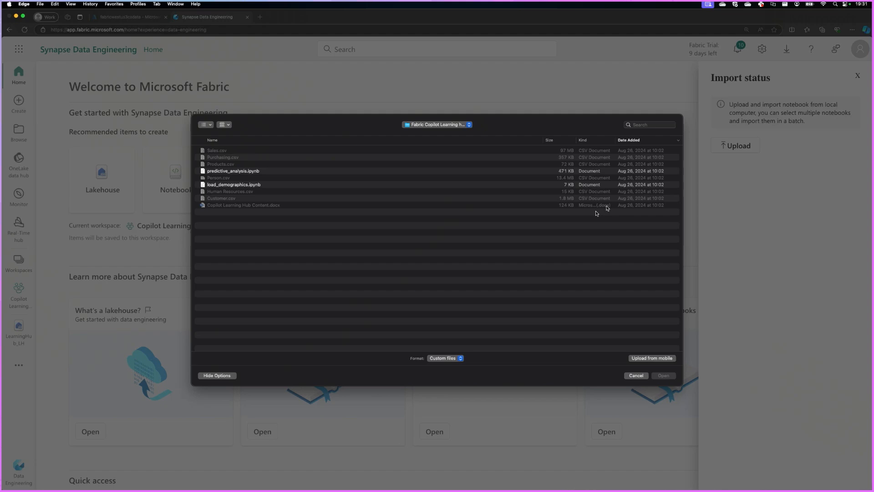
pyautogui.click(233, 185)
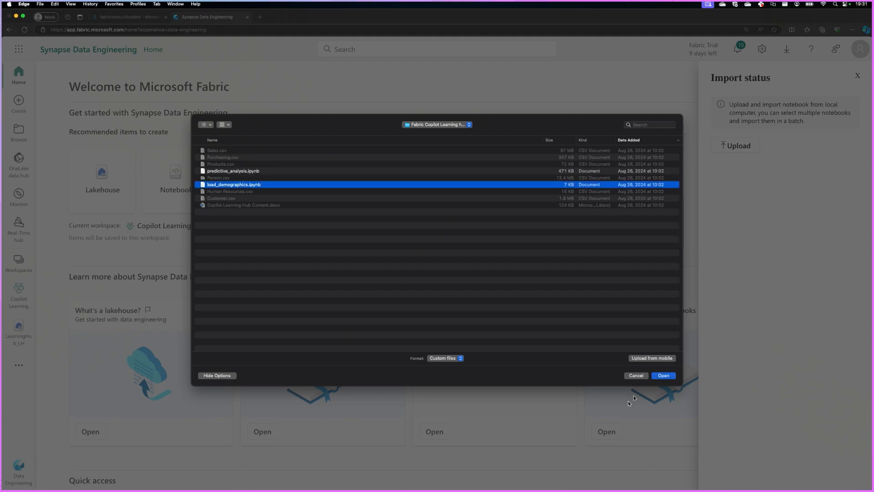
pyautogui.click(663, 375)
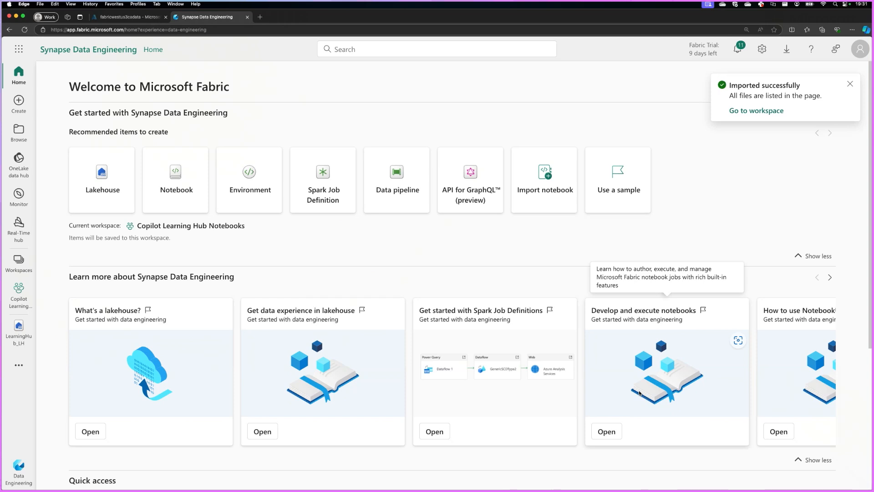
pyautogui.moveTo(223, 241)
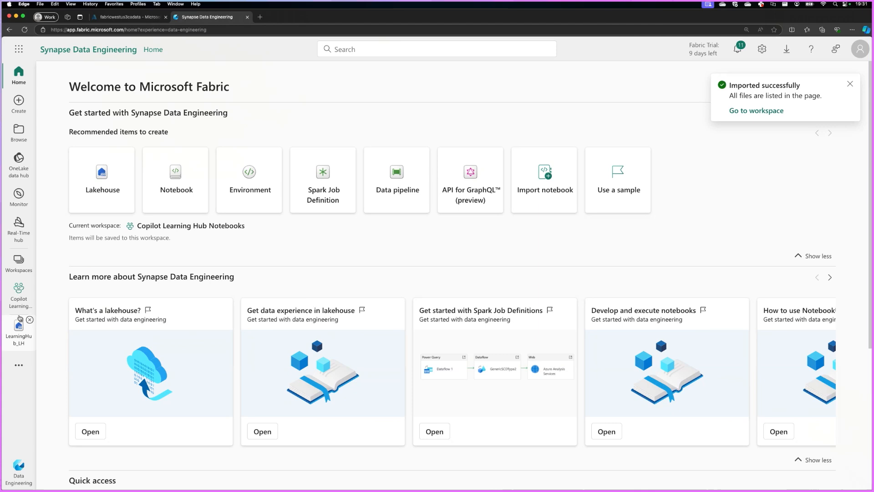
# Open the load_demographics notebook and show its Lakehouses explorer
pyautogui.click(755, 110)
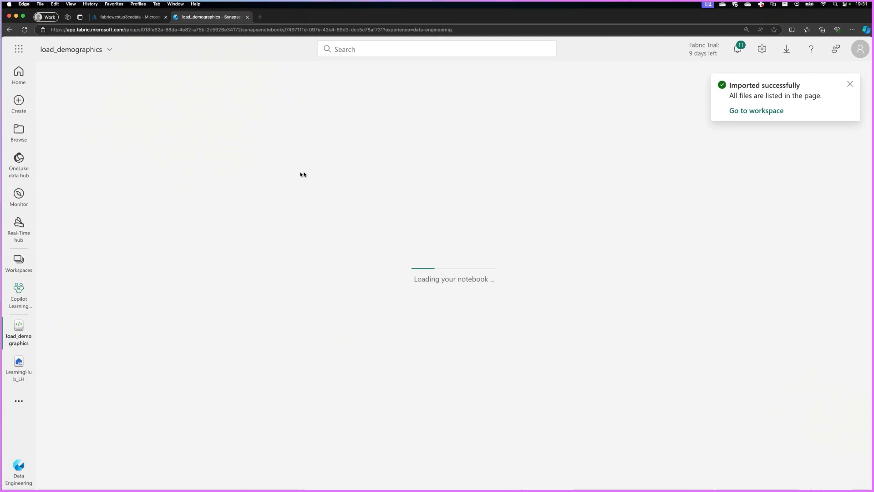
pyautogui.moveTo(591, 160)
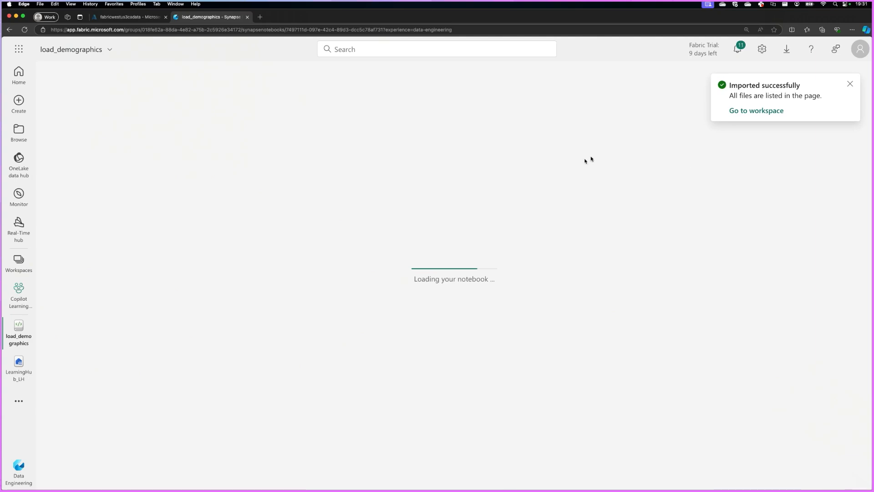
pyautogui.moveTo(390, 264)
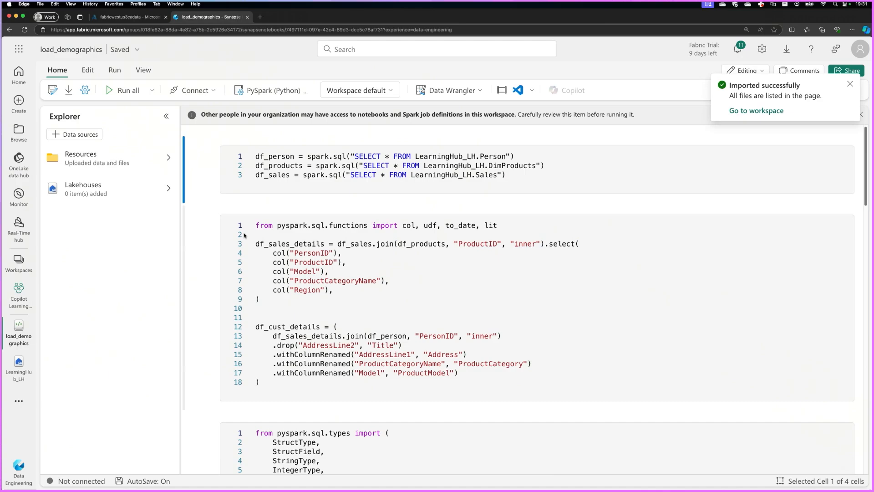
pyautogui.click(849, 84)
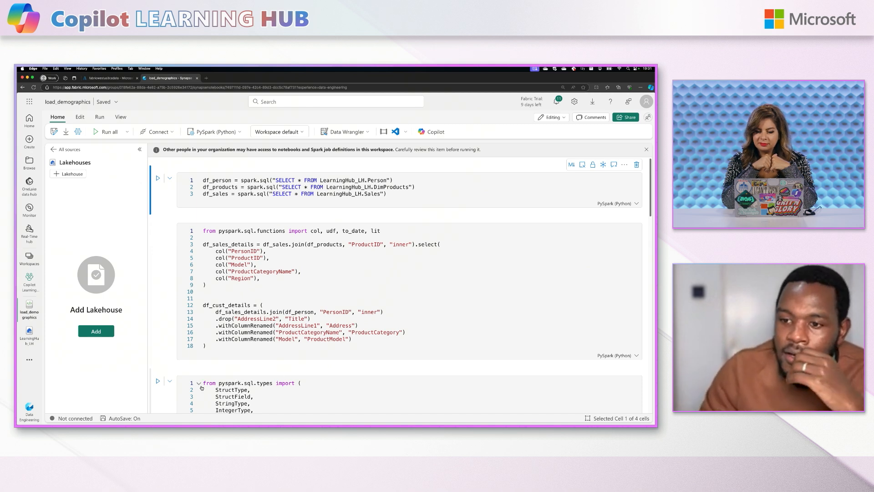
# Add the existing LearningHub_LH lakehouse to the notebook
pyautogui.click(96, 331)
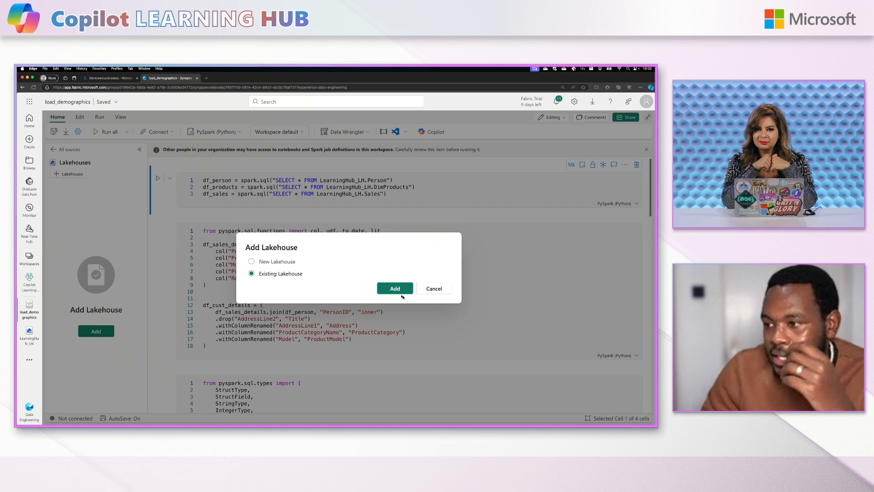
pyautogui.click(395, 288)
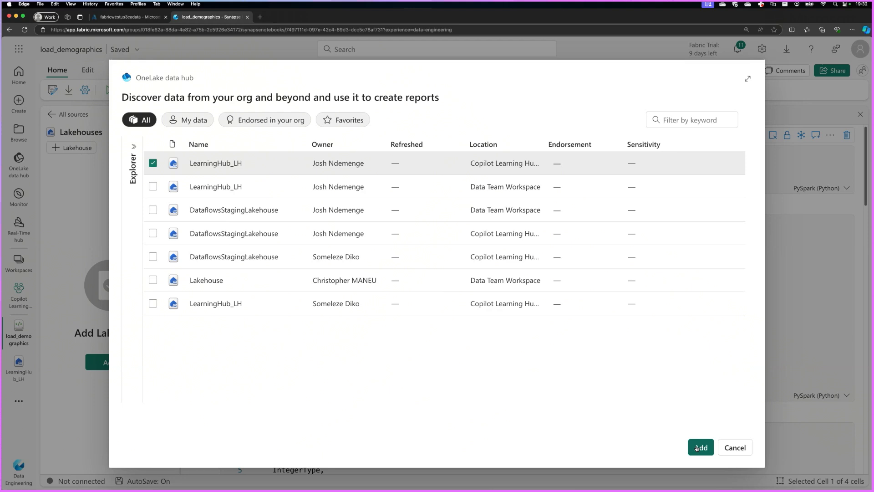
pyautogui.click(701, 447)
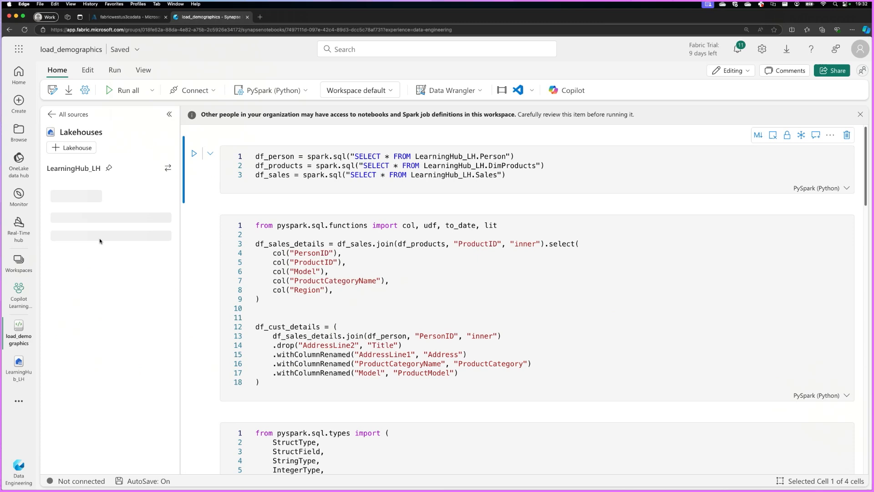
pyautogui.moveTo(105, 259)
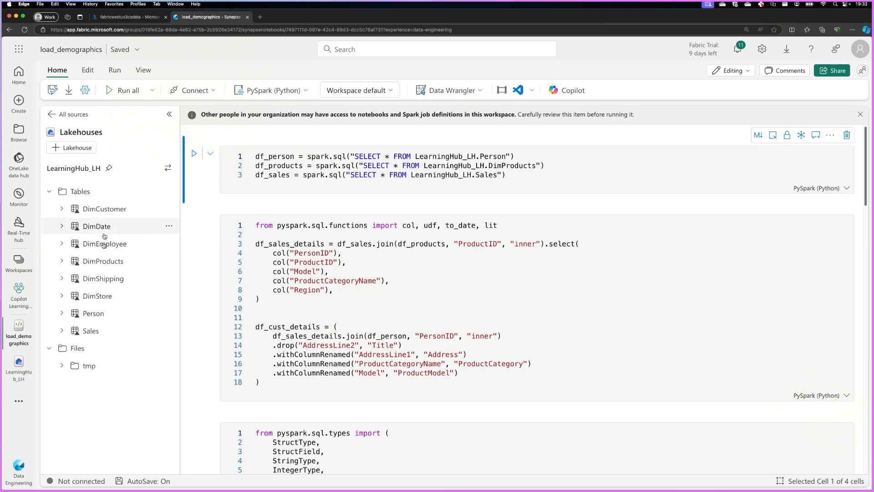
pyautogui.moveTo(96, 295)
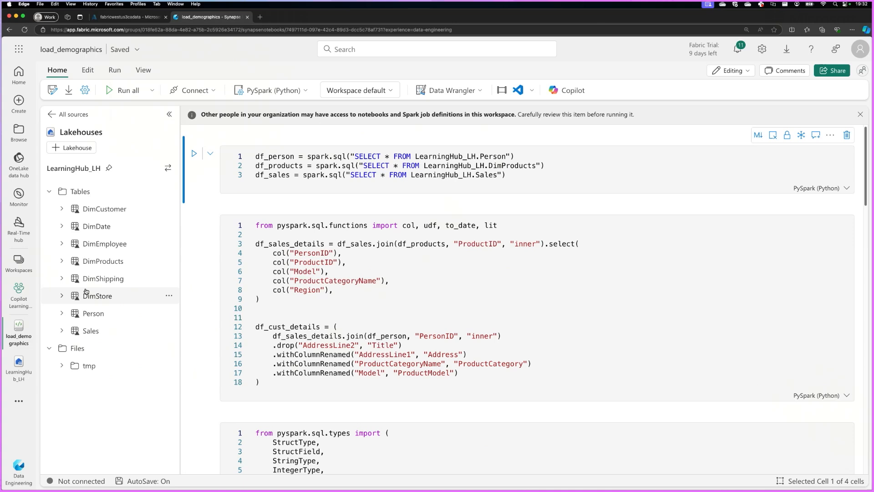
pyautogui.moveTo(199, 273)
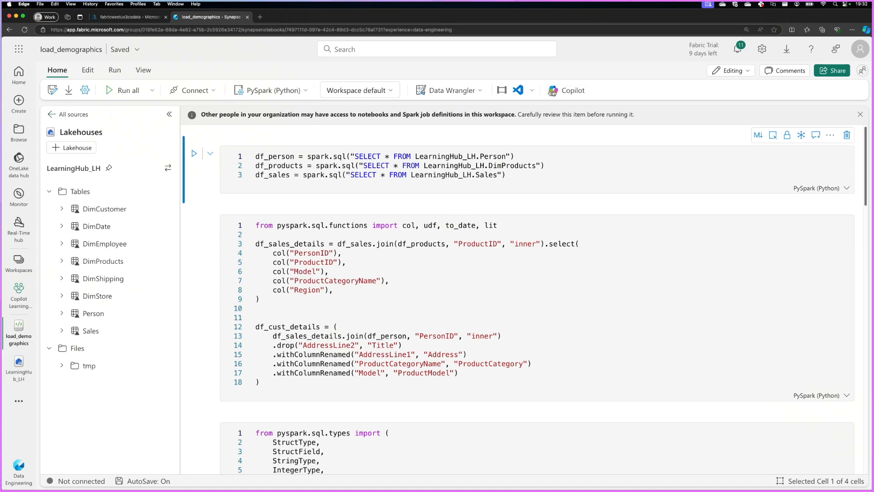
pyautogui.moveTo(581, 67)
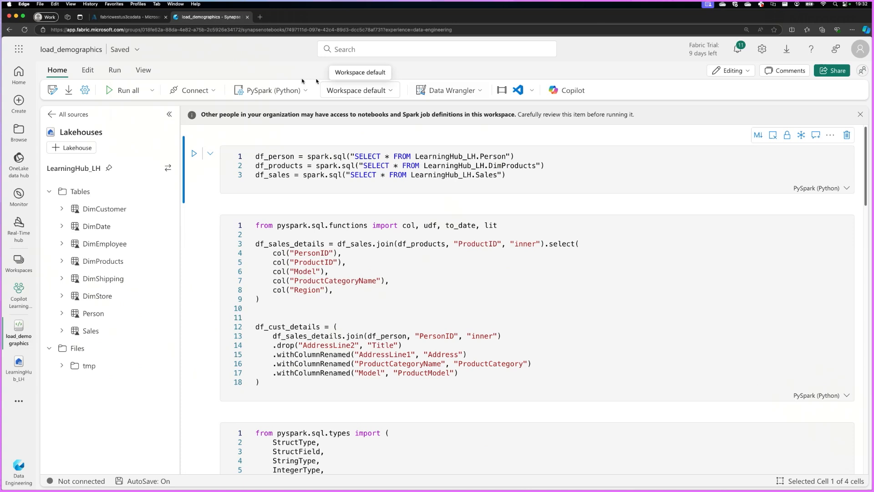
pyautogui.moveTo(590, 109)
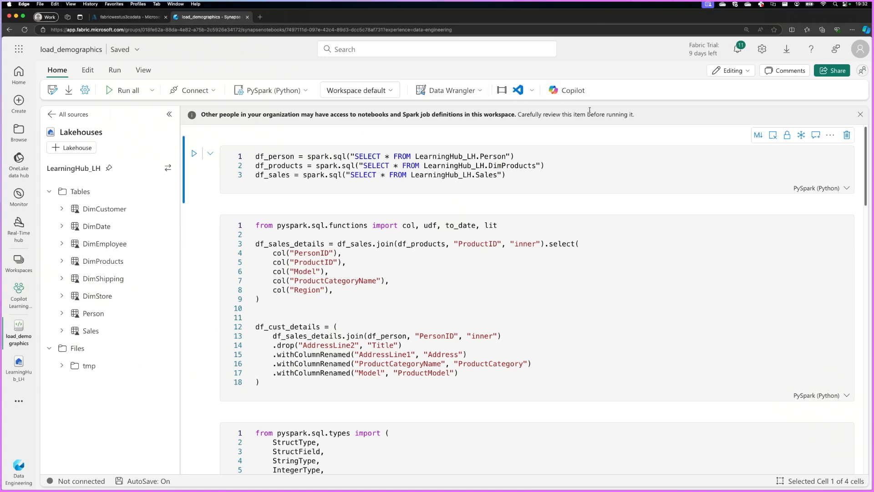
pyautogui.moveTo(572, 91)
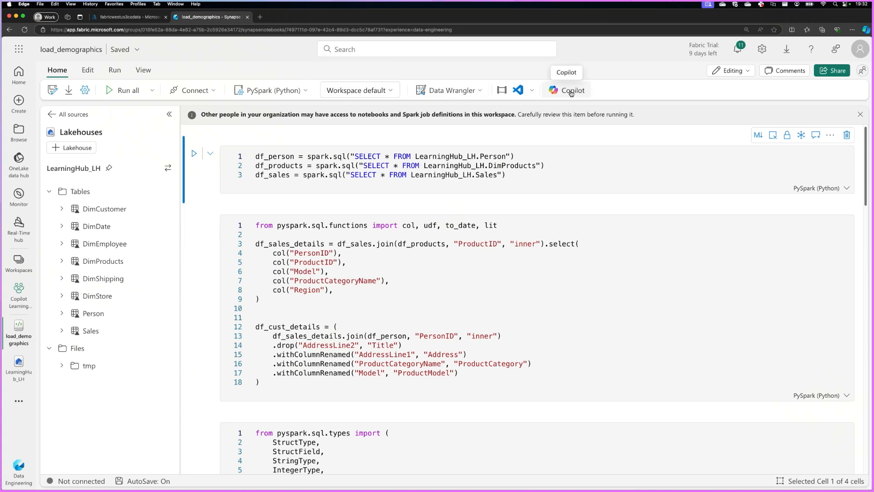
# Open the Copilot pane from the Home ribbon beside the notebook
pyautogui.click(570, 89)
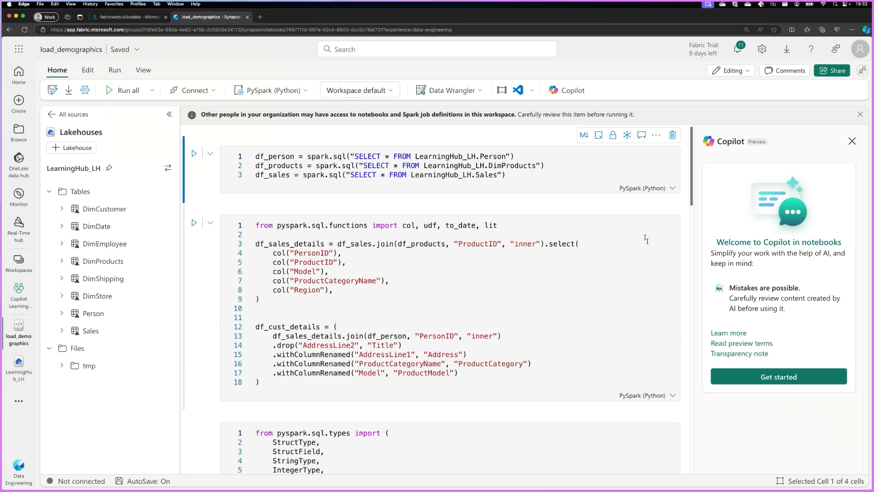
pyautogui.moveTo(598, 187)
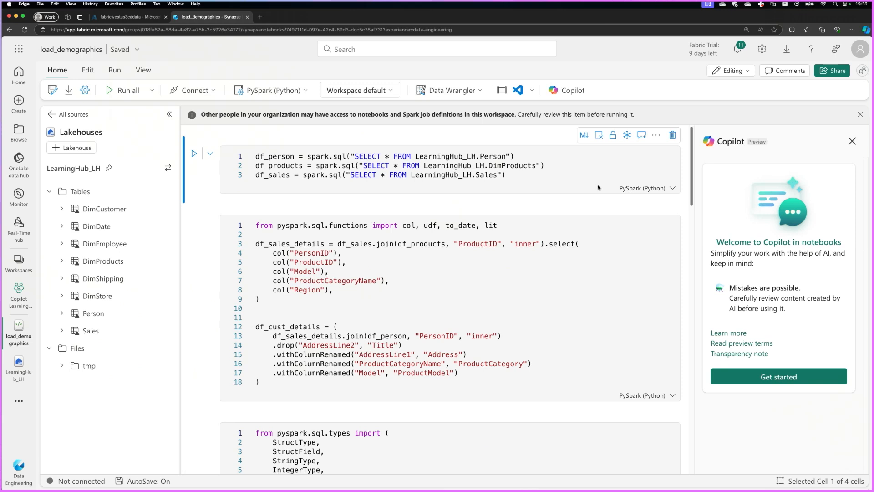
pyautogui.moveTo(624, 211)
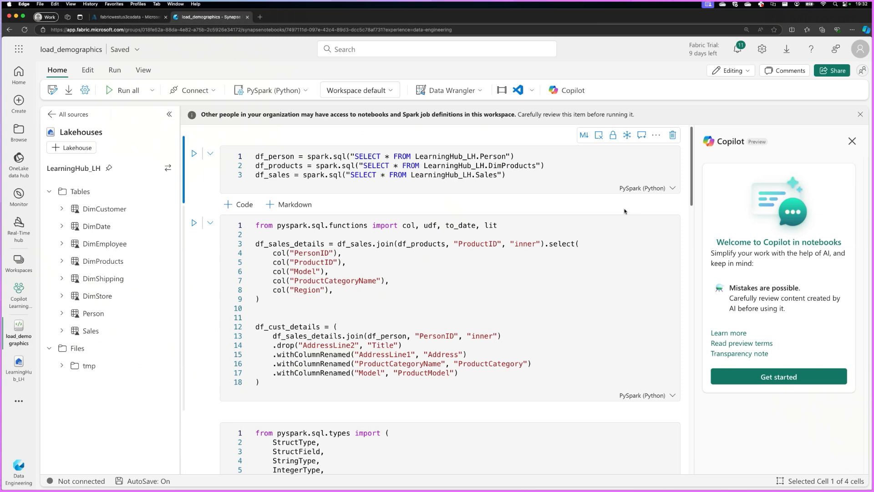
pyautogui.moveTo(687, 284)
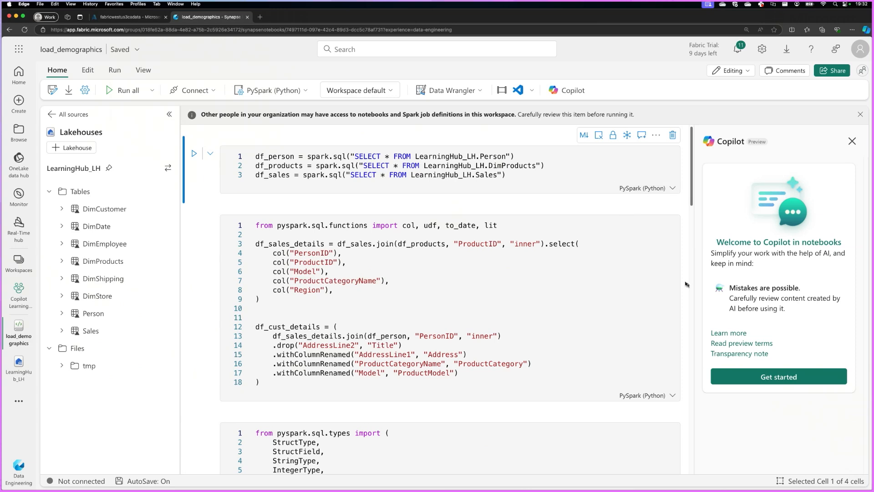
pyautogui.moveTo(779, 397)
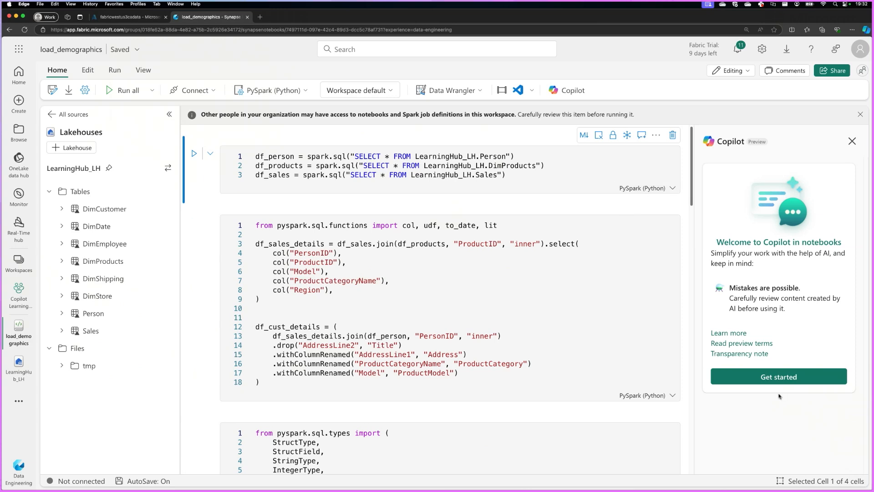
pyautogui.moveTo(764, 380)
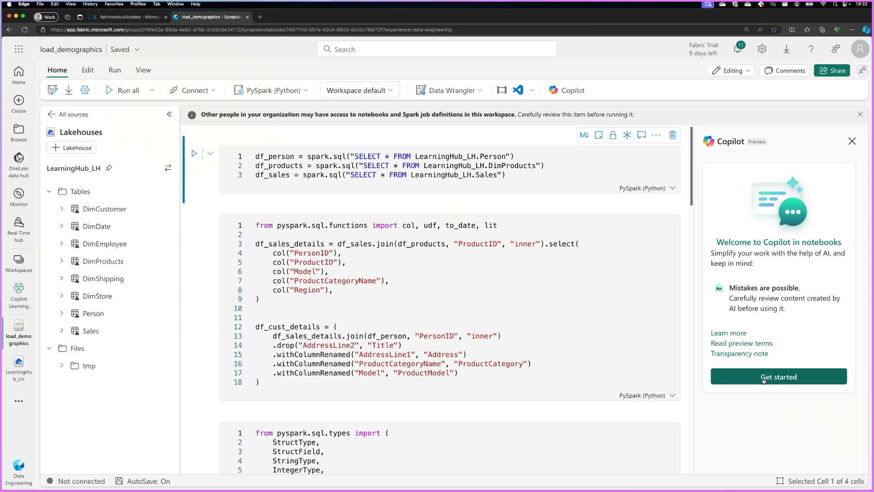
# Choose Get started in Copilot to add the pip install cell
pyautogui.click(778, 377)
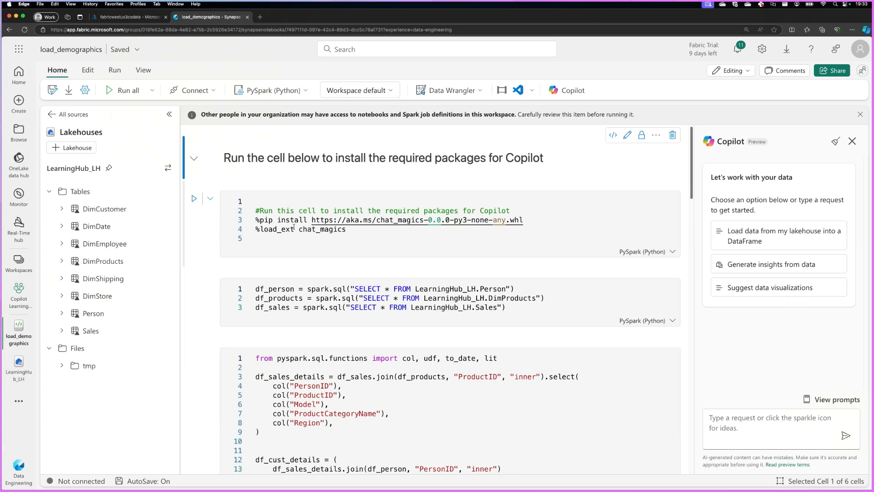
pyautogui.moveTo(349, 250)
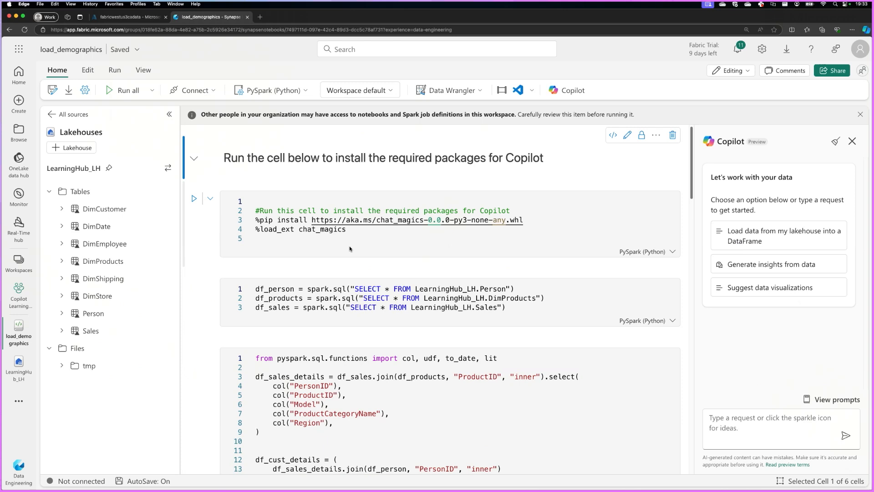
pyautogui.moveTo(403, 250)
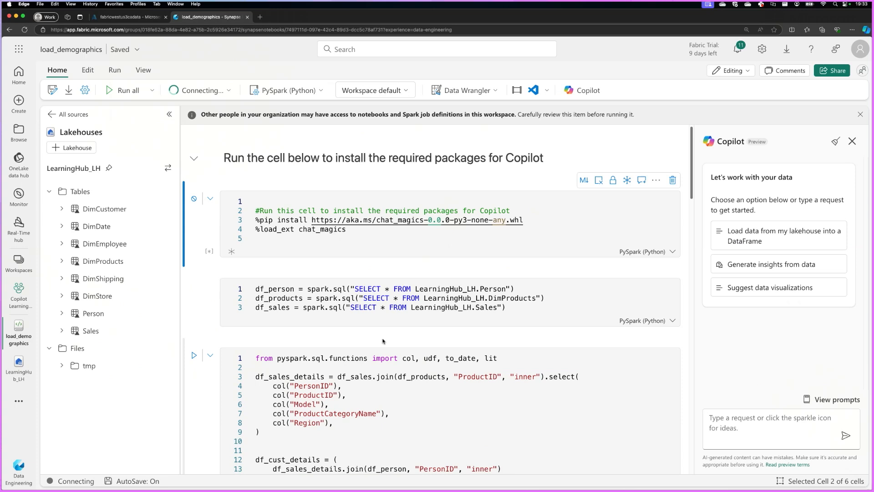
pyautogui.moveTo(383, 340)
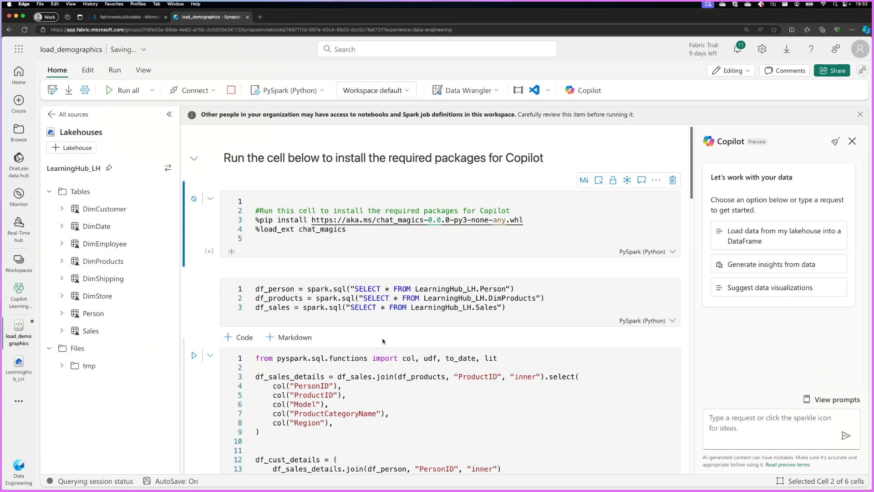
# Run the pip install cell and scroll up to watch its install log
pyautogui.click(126, 89)
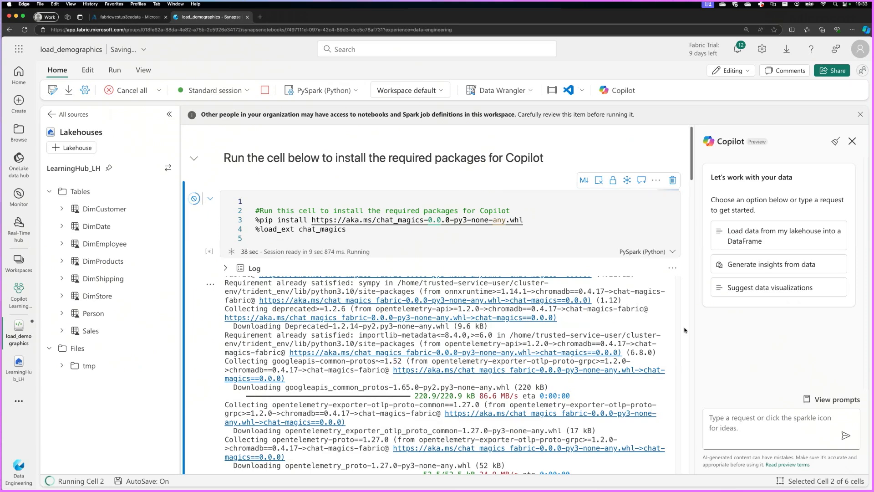
pyautogui.moveTo(530, 470)
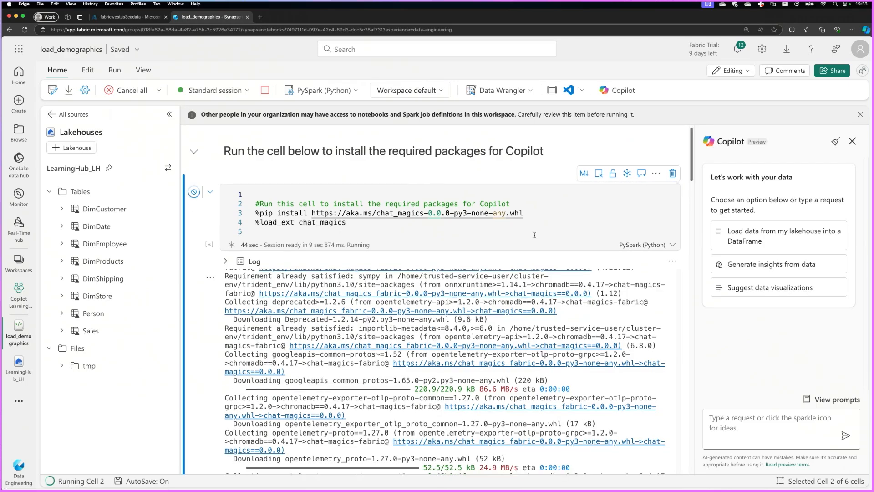
pyautogui.scroll(3)
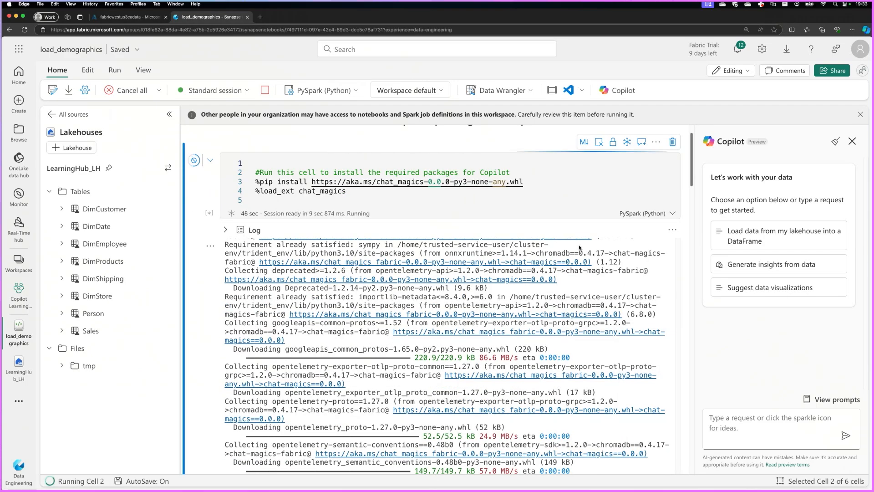